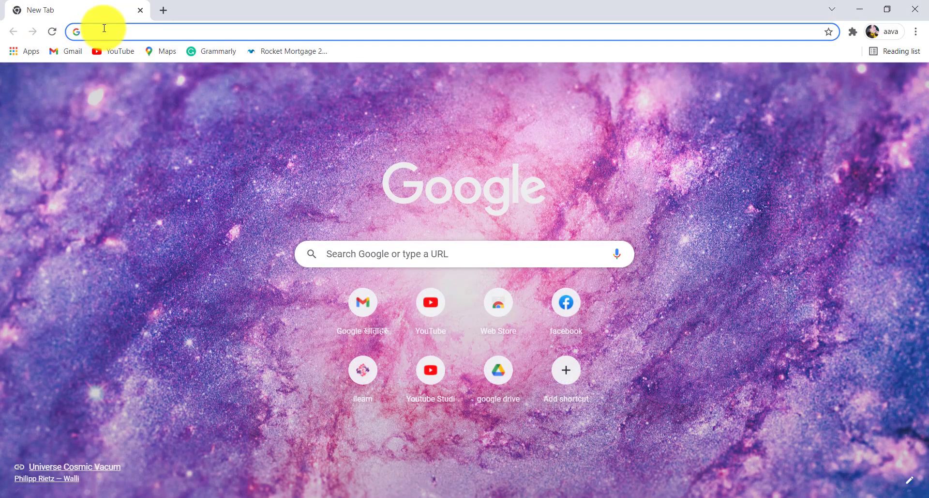
# Step: Enter www3.mtb.com in the address bar to reach the M&T Bank site
pyautogui.write('www3.mtb.com')
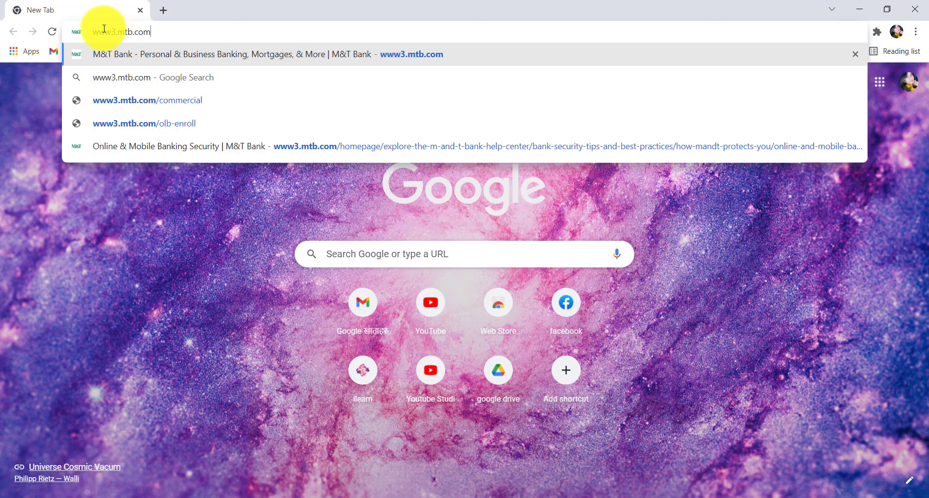
pyautogui.moveTo(182, 31)
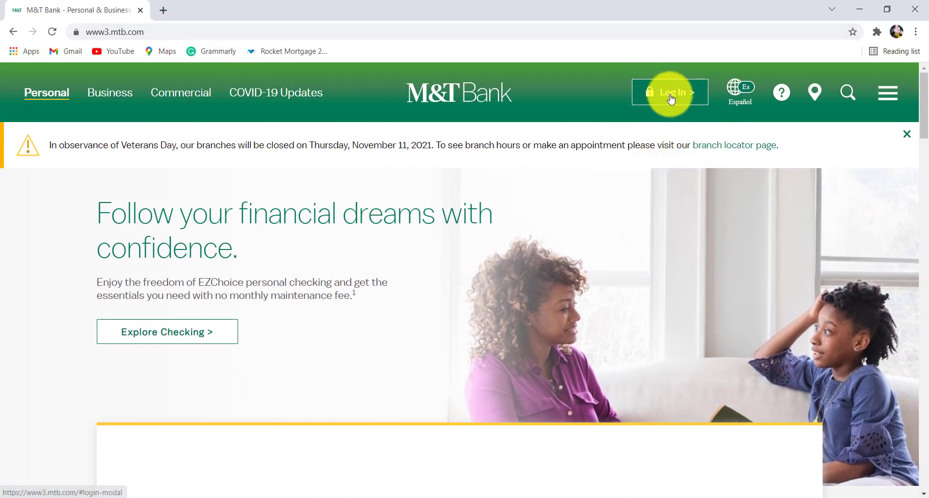
# Step: Go from Log In through 'Help with User ID or Passcode' to Forgot your Passcode
pyautogui.click(670, 91)
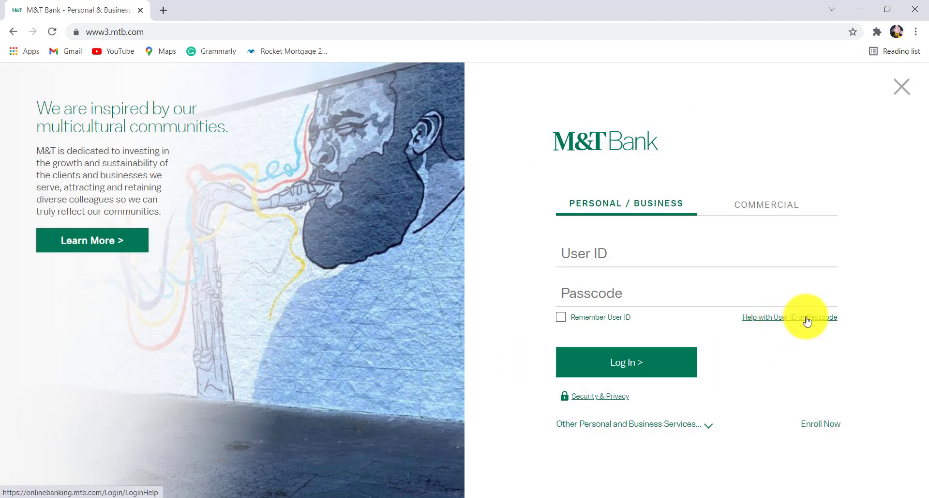
pyautogui.click(787, 317)
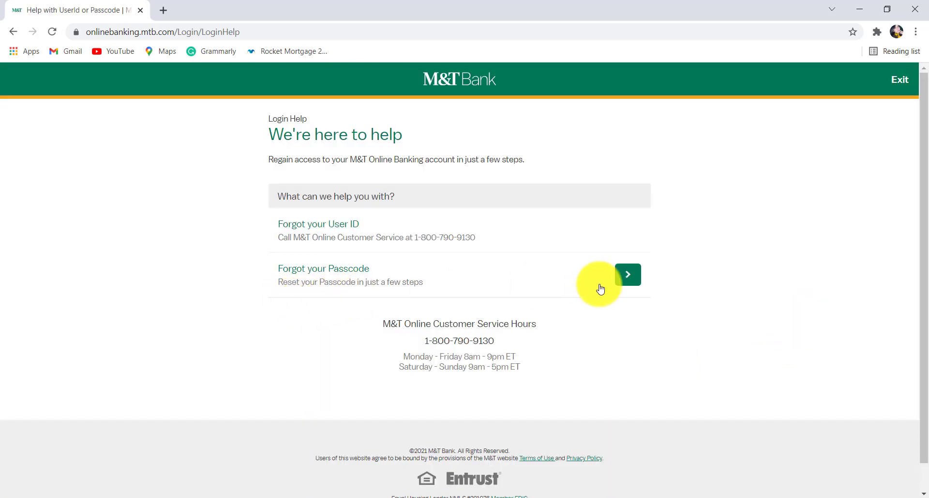
pyautogui.click(628, 274)
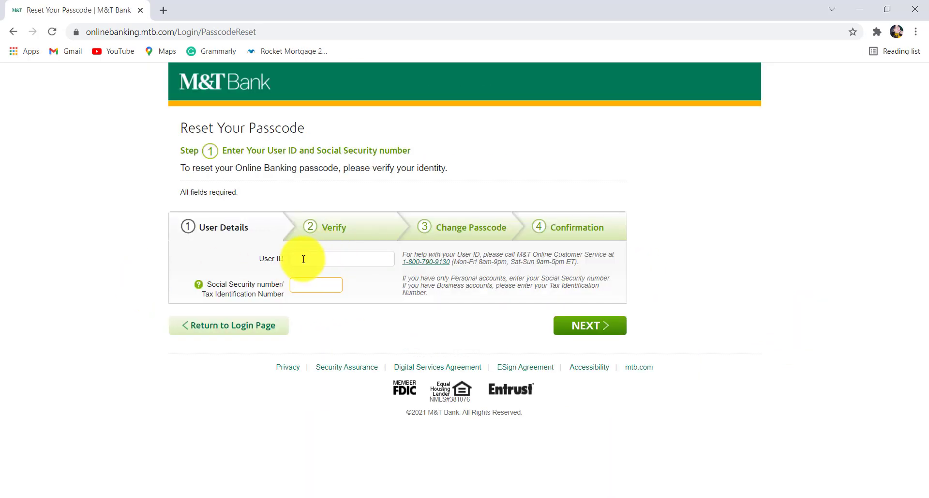
pyautogui.click(342, 259)
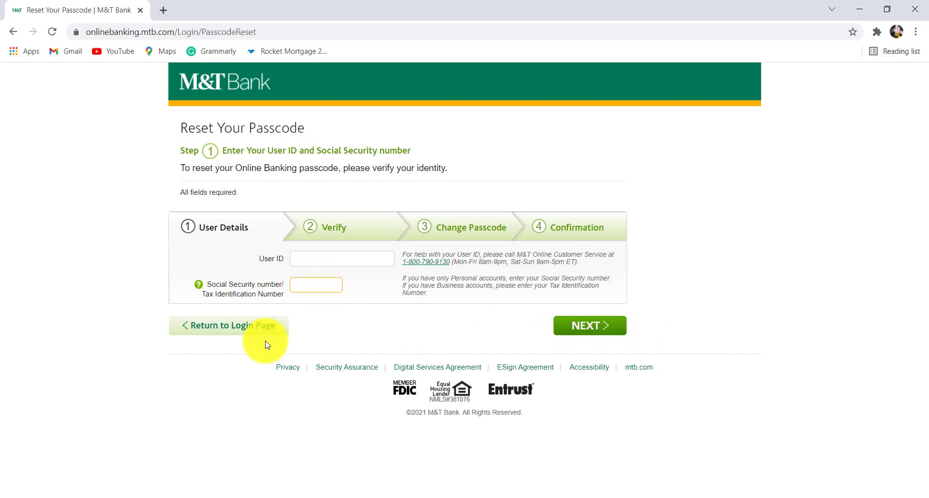
pyautogui.click(316, 285)
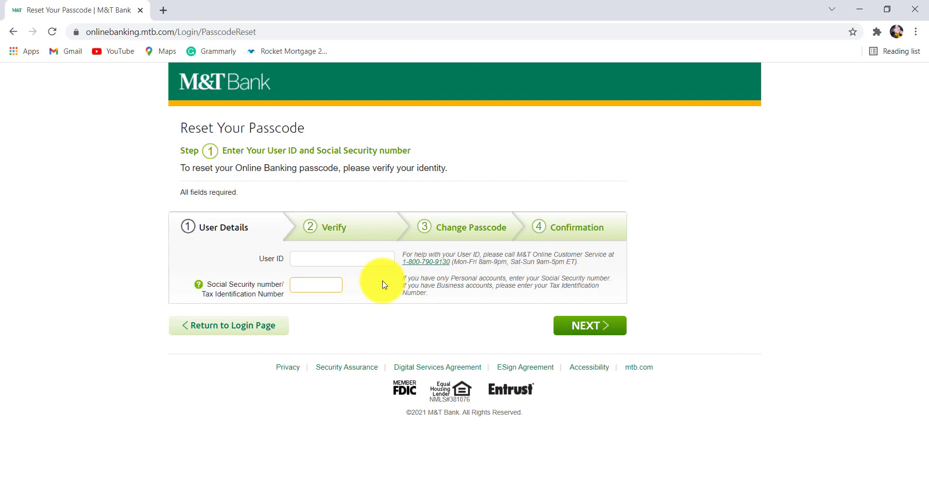
pyautogui.click(316, 285)
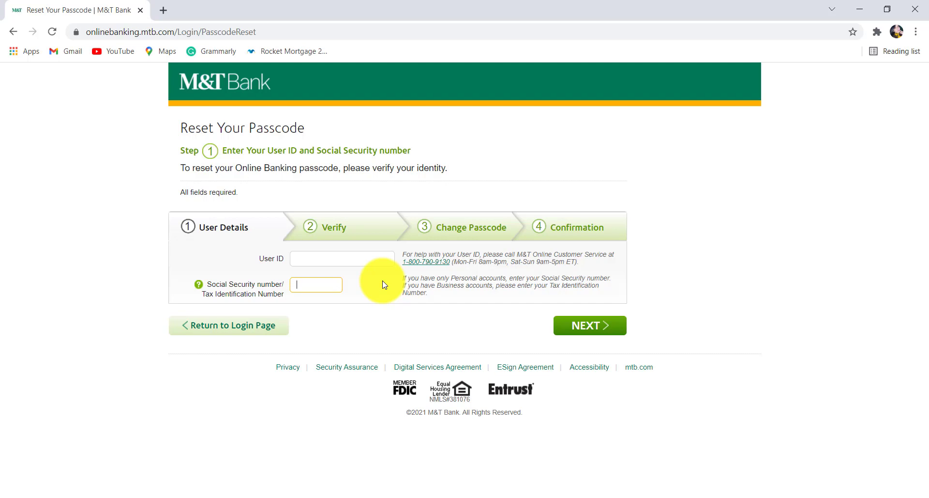